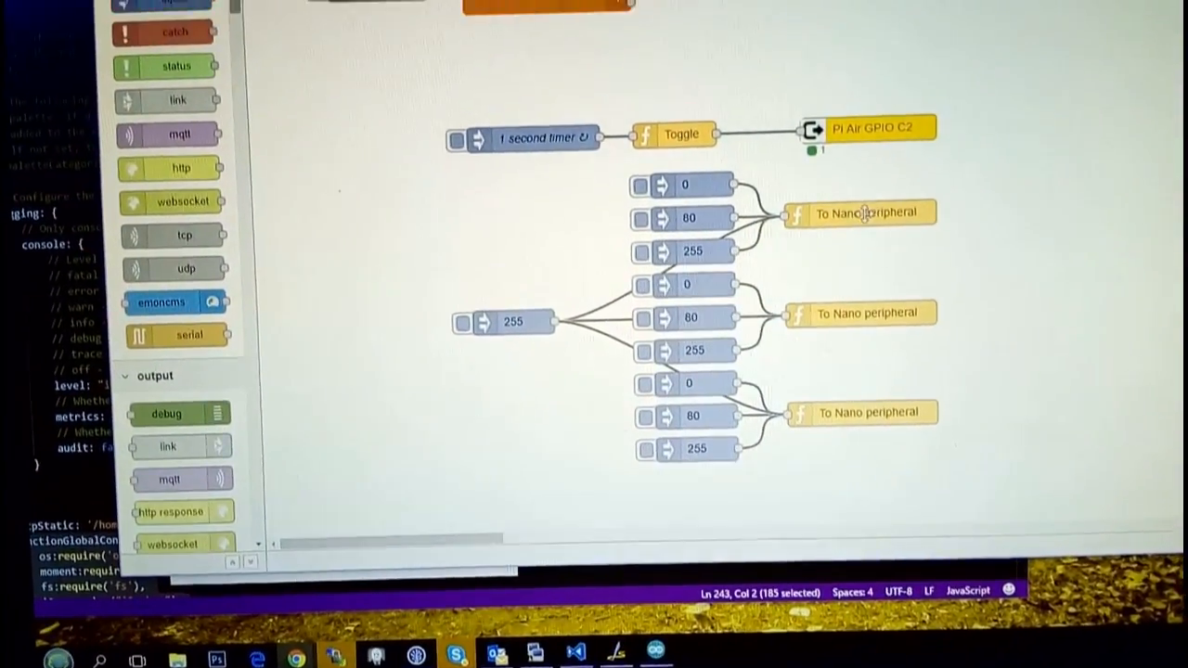
{"action": "double_click", "coordinate": [868, 211]}
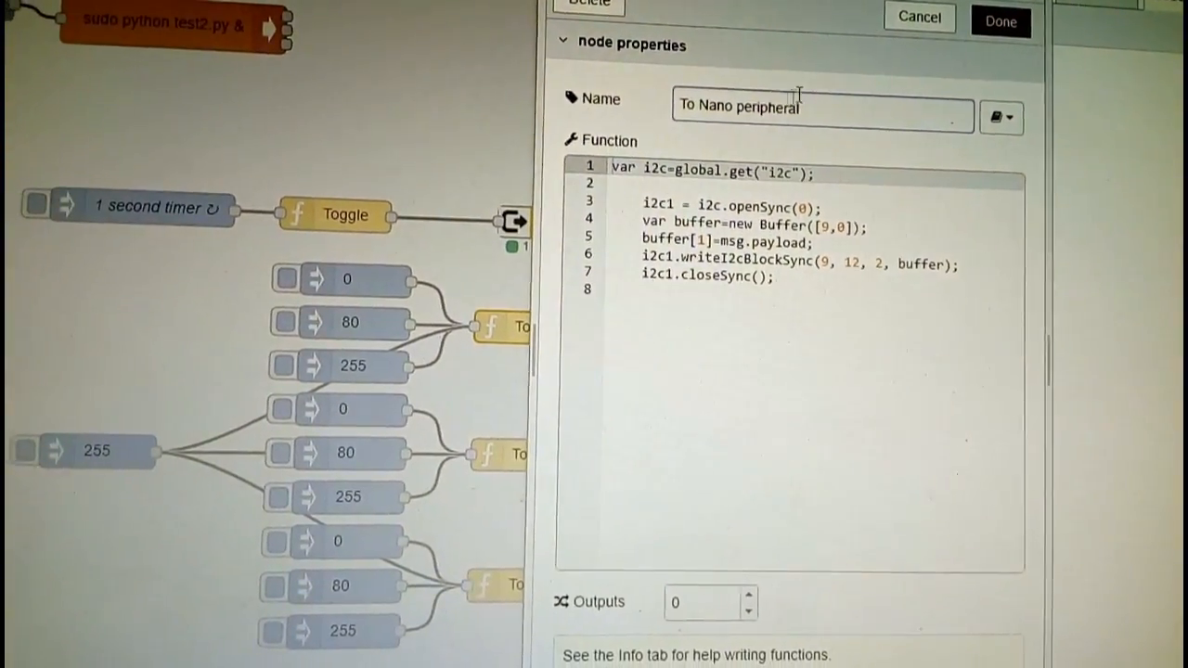
{"action": "left_click", "coordinate": [999, 20]}
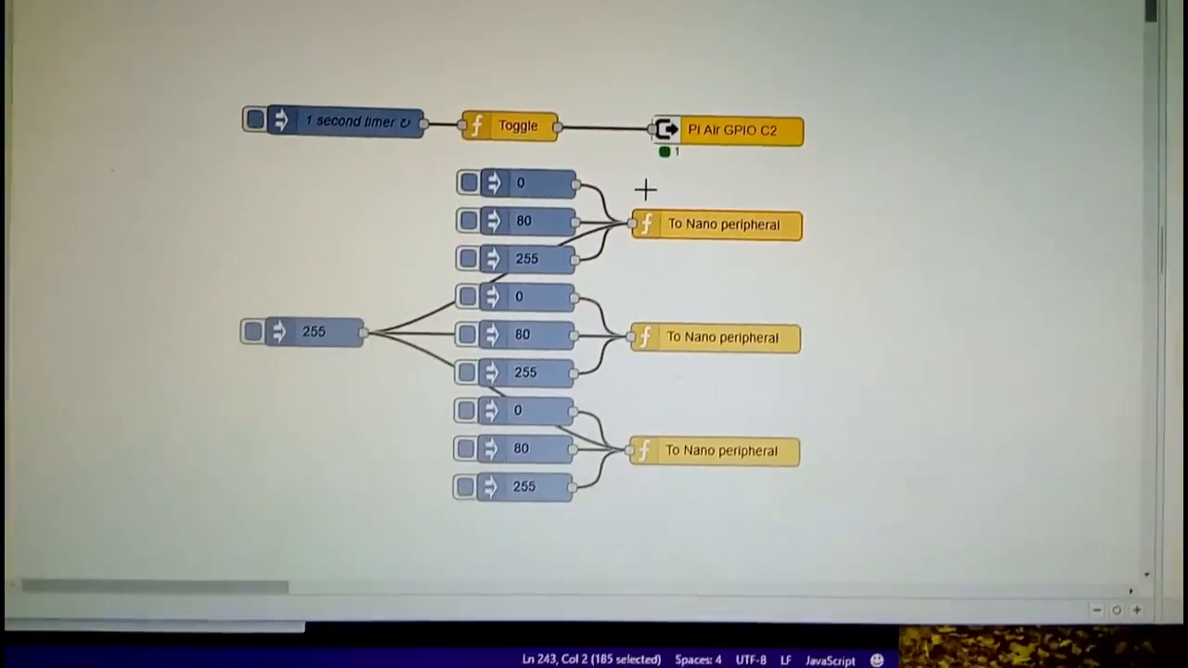